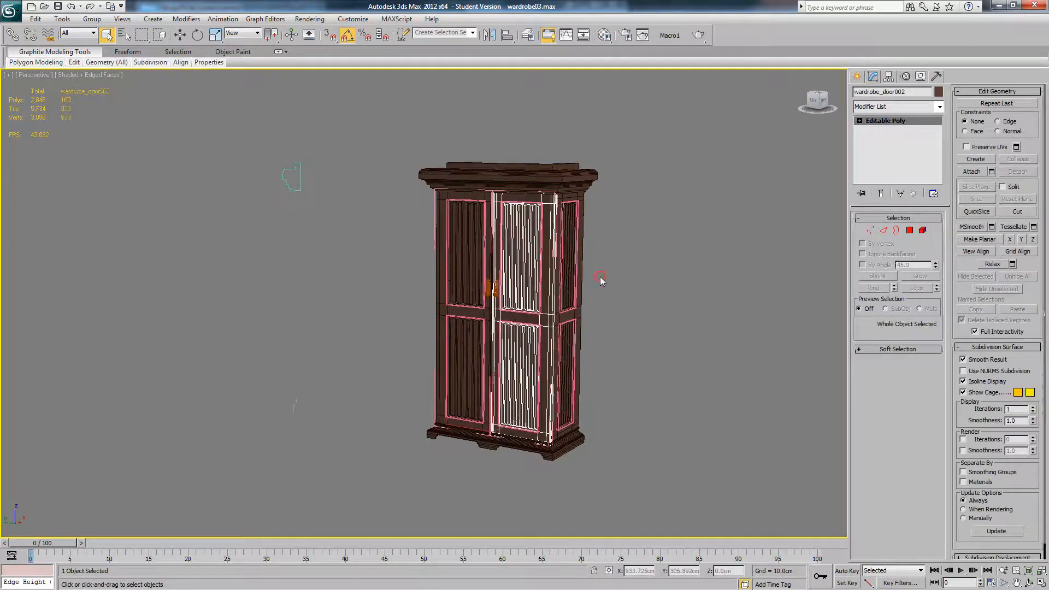
# Step: Select all 41 wardrobe parts and apply one shared Unwrap UVW modifier
pyautogui.click(600, 279)
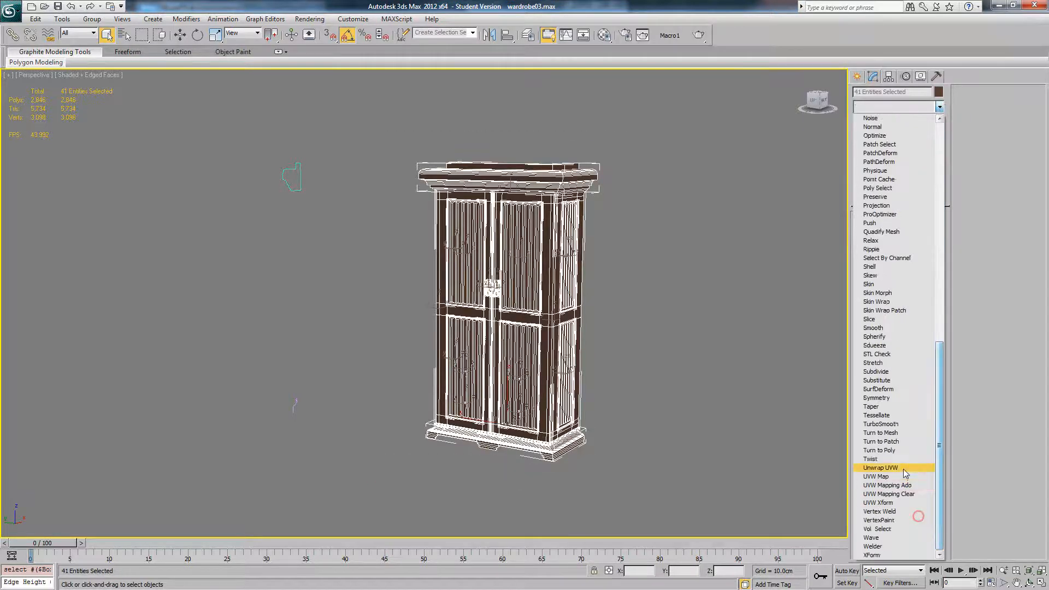
pyautogui.click(877, 468)
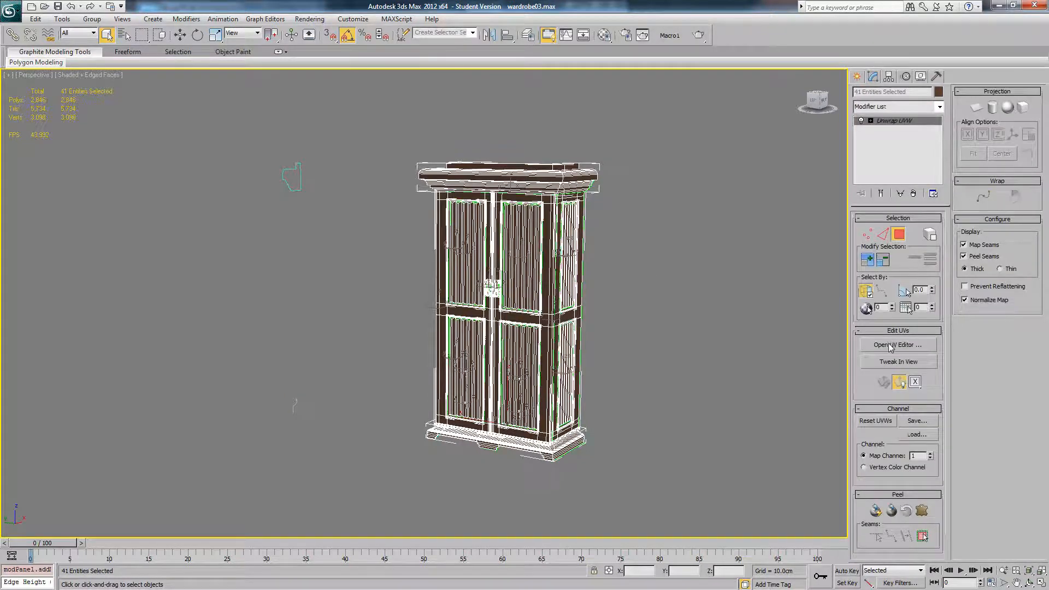
# Step: Open the Edit UVWs window to view the wardrobe's overlapping checker-patterned UV islands
pyautogui.click(898, 345)
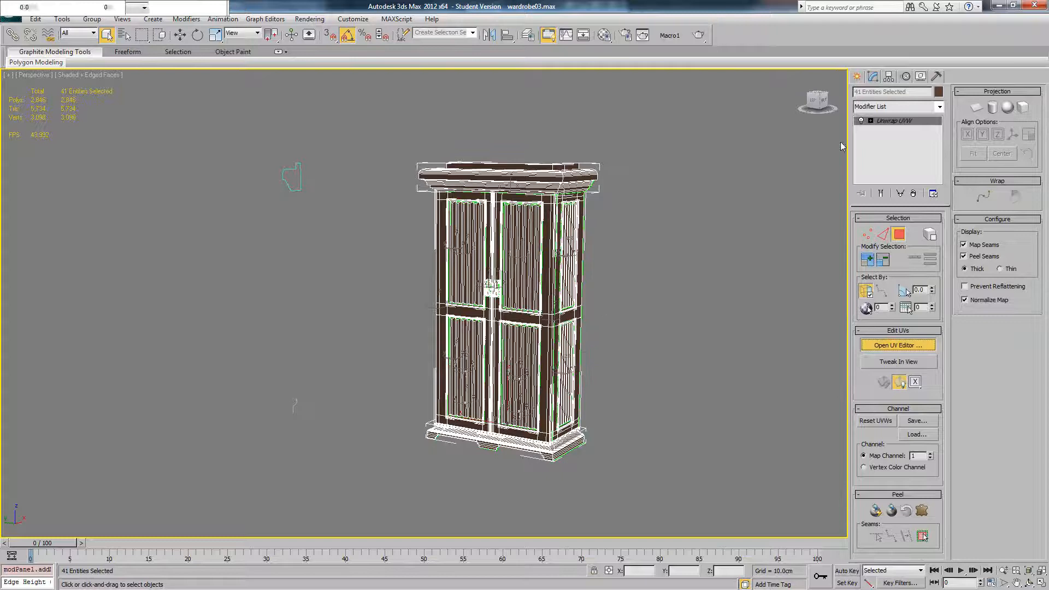
pyautogui.click(897, 345)
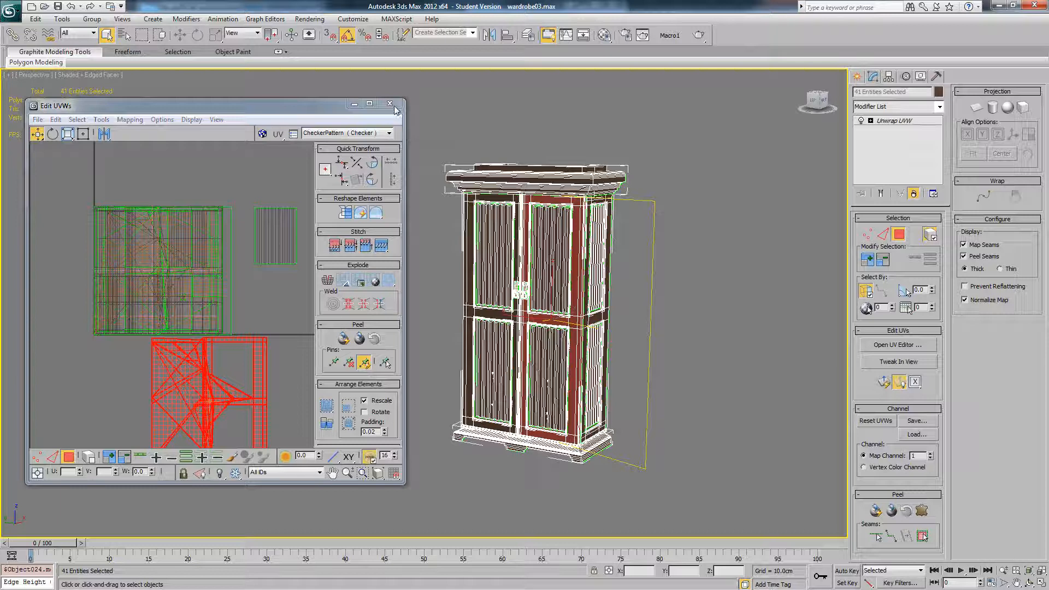
# Step: Close the Edit UVWs window and select only the side panel, Object001
pyautogui.click(388, 104)
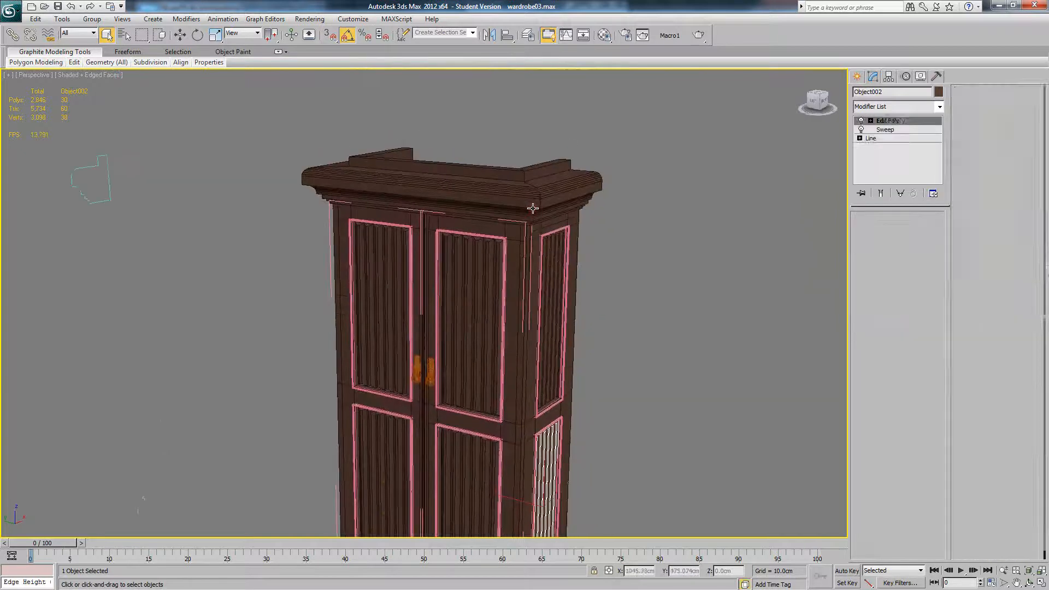
pyautogui.click(885, 120)
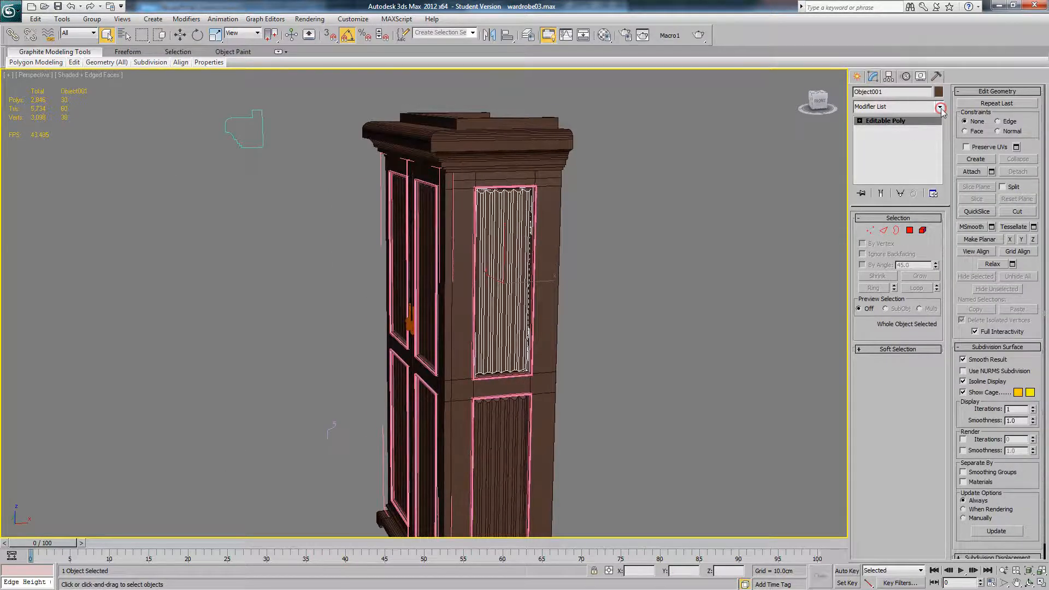
# Step: Apply Unwrap UVW to the side panel and view its UVs alone in the editor
pyautogui.click(939, 107)
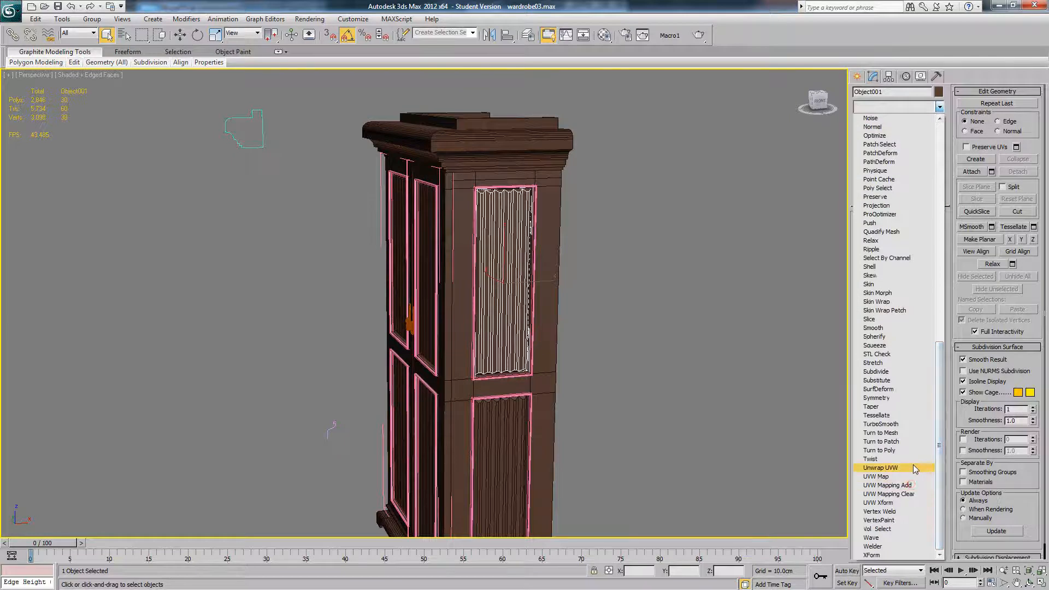
pyautogui.click(880, 468)
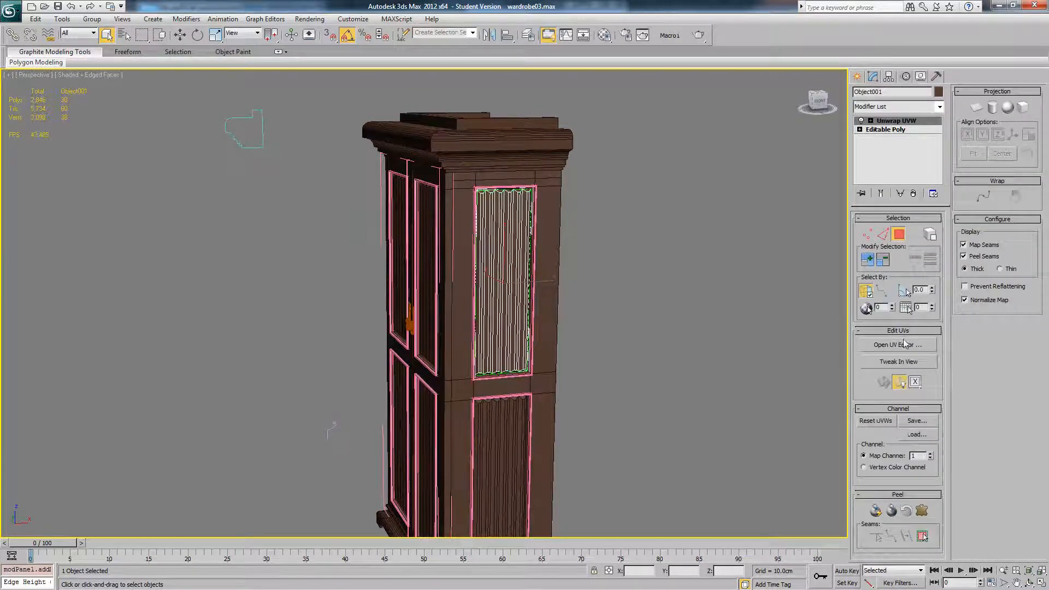
pyautogui.click(898, 345)
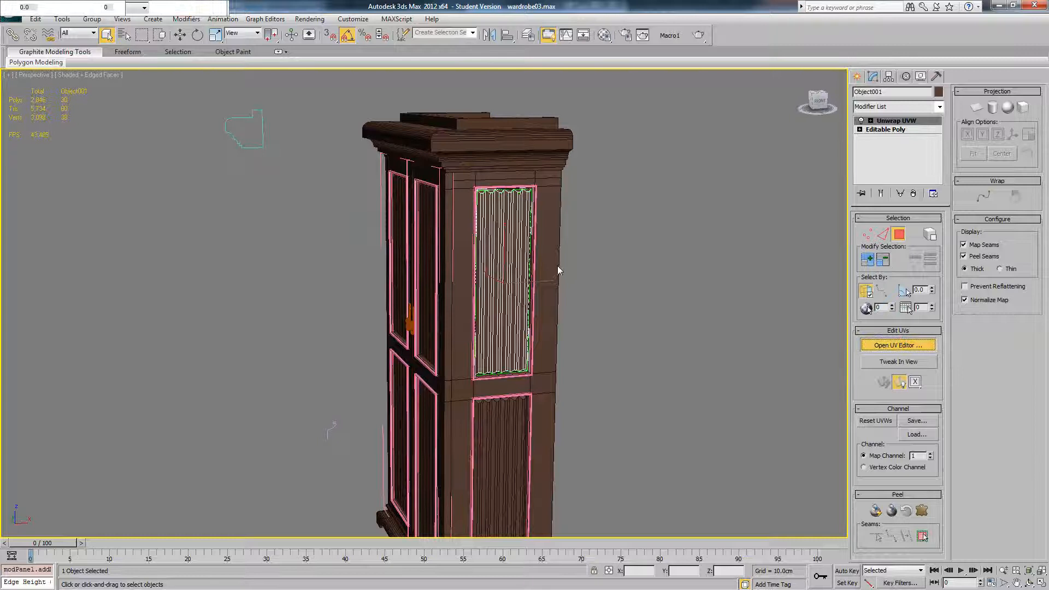
pyautogui.click(897, 345)
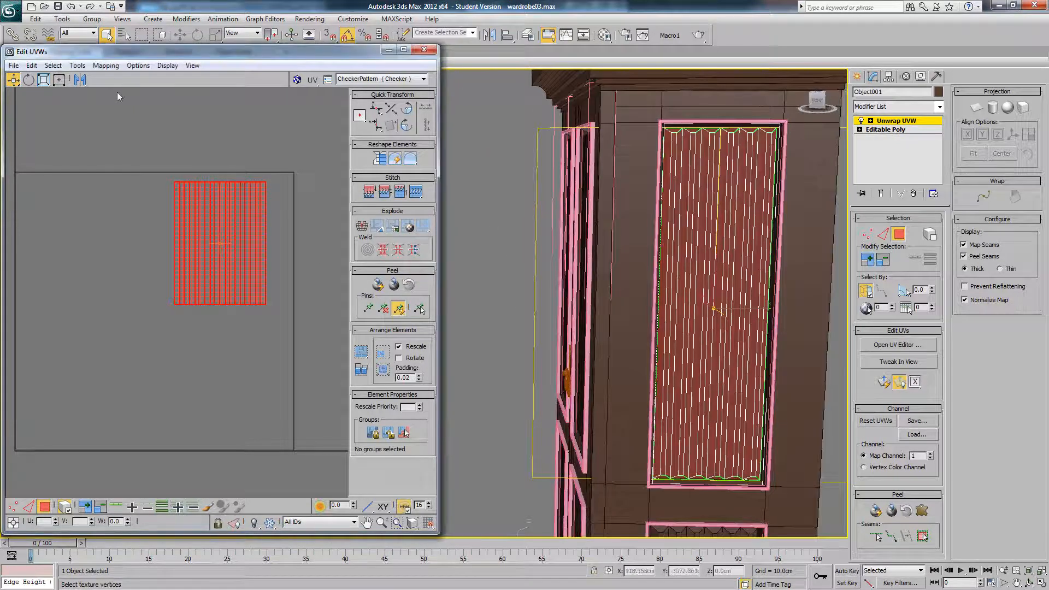
# Step: Replace the Back/Front normal mapping with Left/Right Mapping, forming one upright island
pyautogui.click(105, 66)
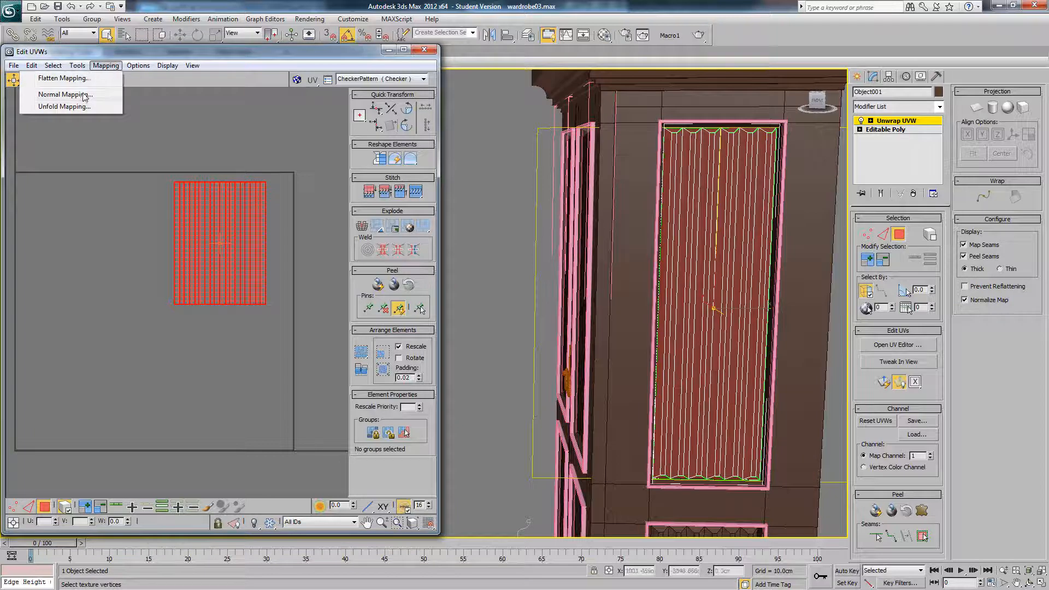
pyautogui.click(64, 93)
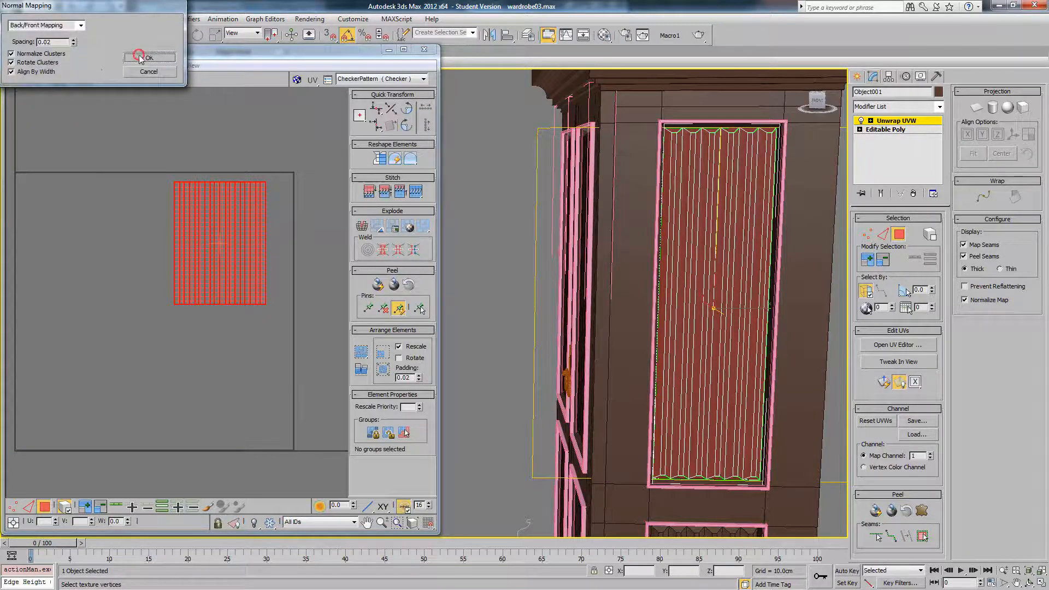
pyautogui.click(149, 57)
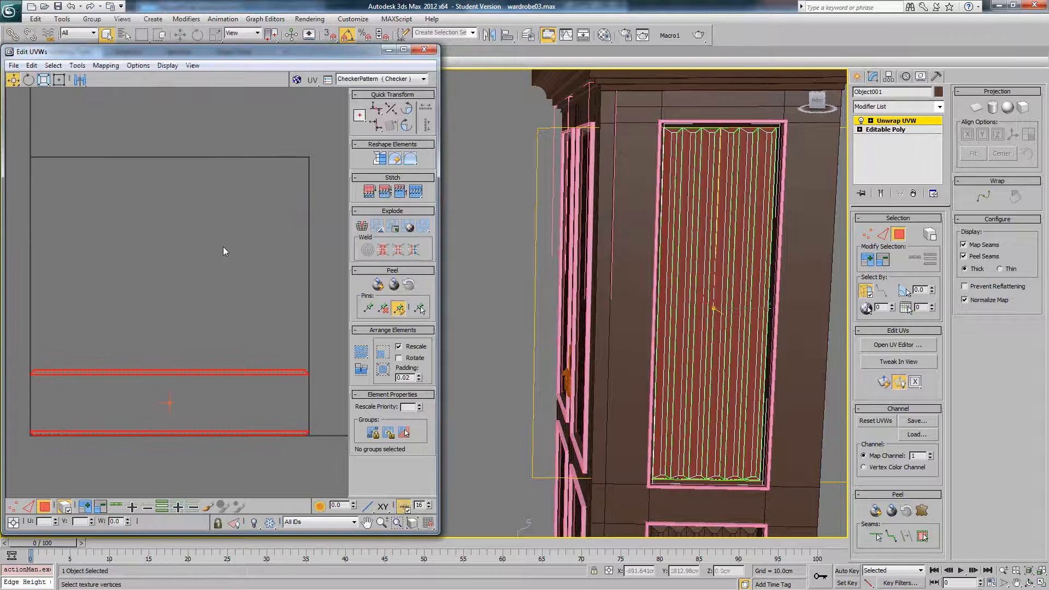
pyautogui.click(105, 65)
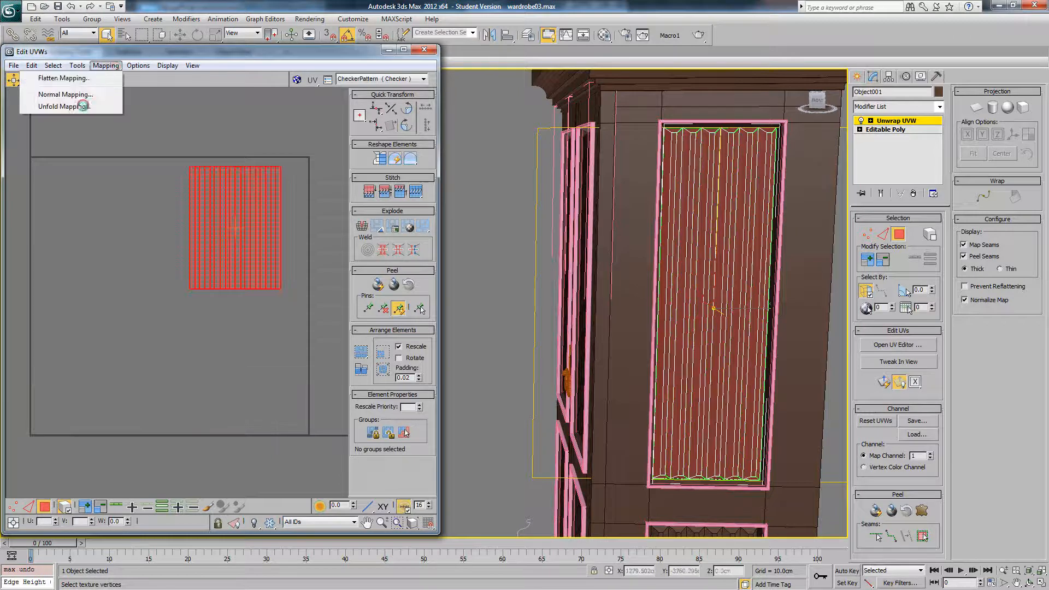
pyautogui.click(63, 105)
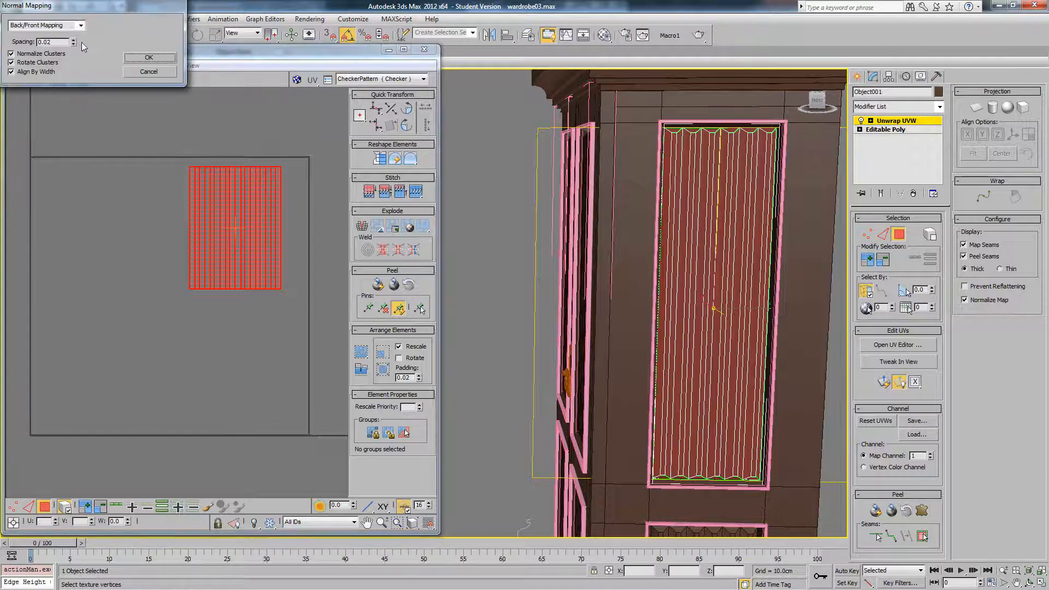
pyautogui.click(77, 24)
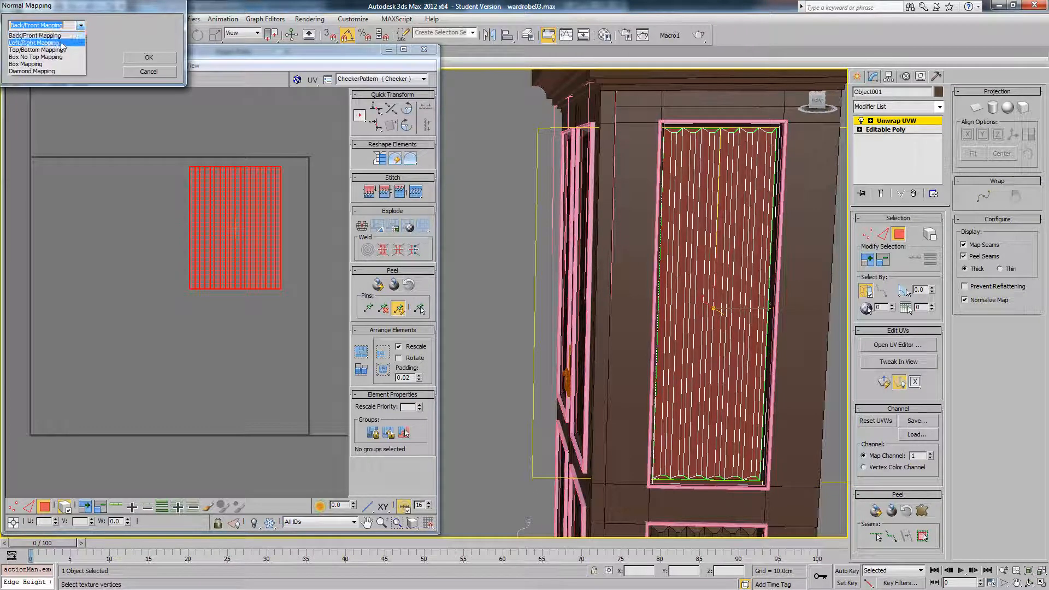
pyautogui.click(40, 42)
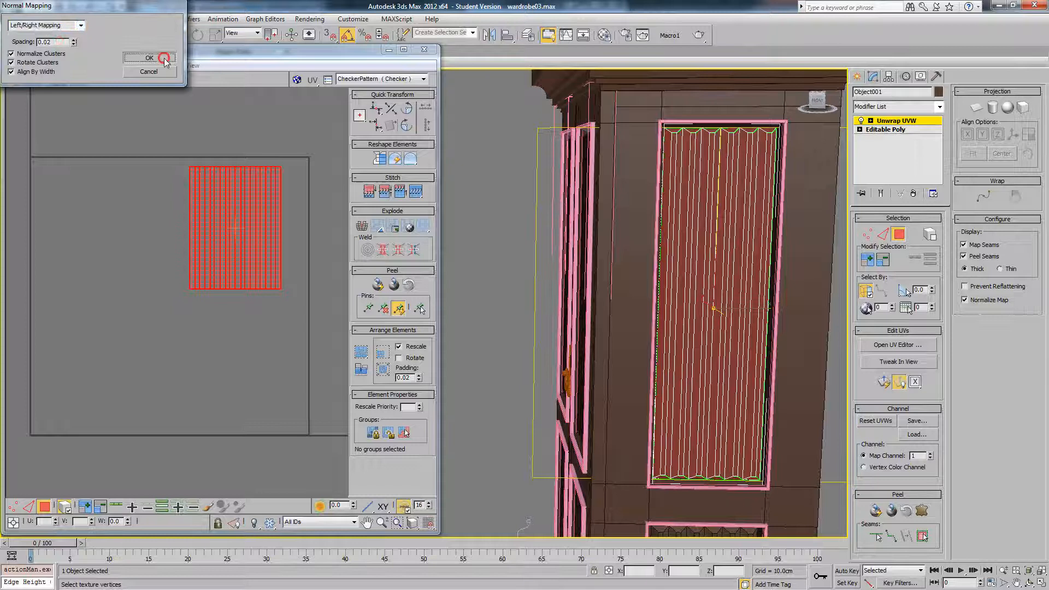
pyautogui.click(146, 57)
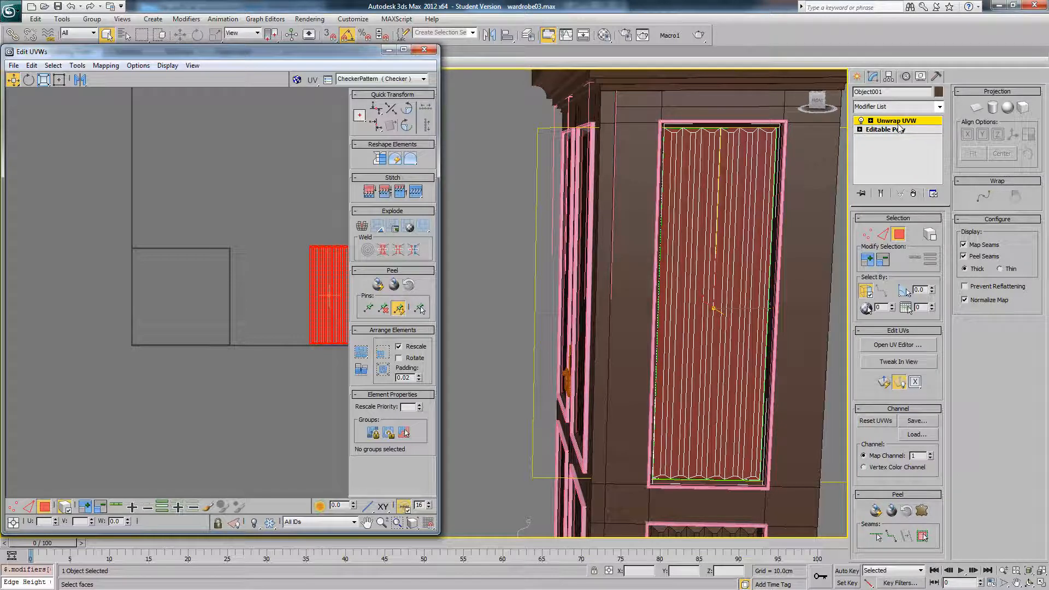
# Step: Close the Edit UVWs window, select the next wardrobe part, and orbit the view
pyautogui.click(424, 51)
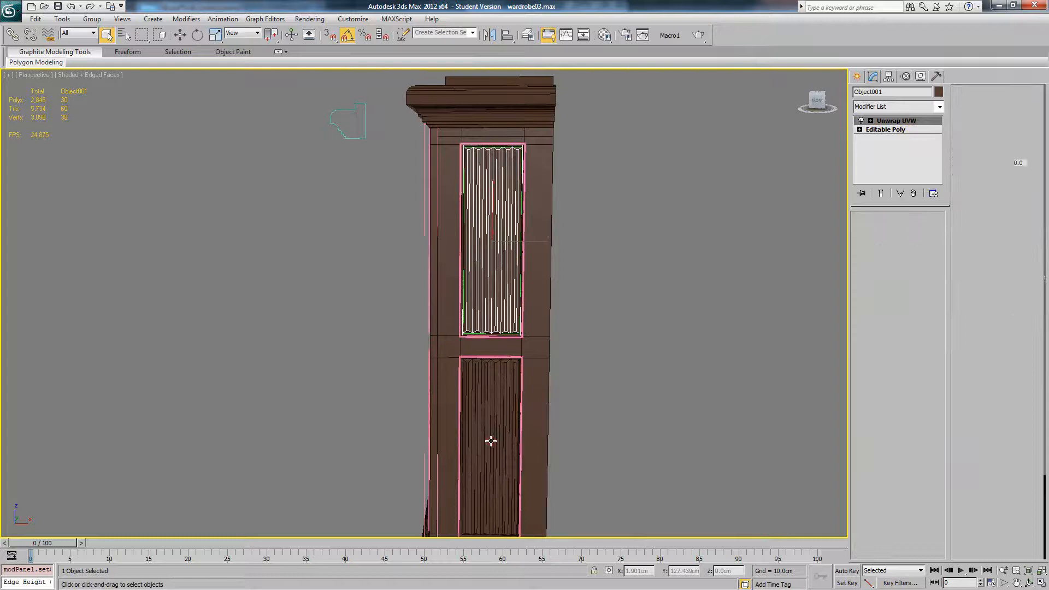
pyautogui.click(897, 120)
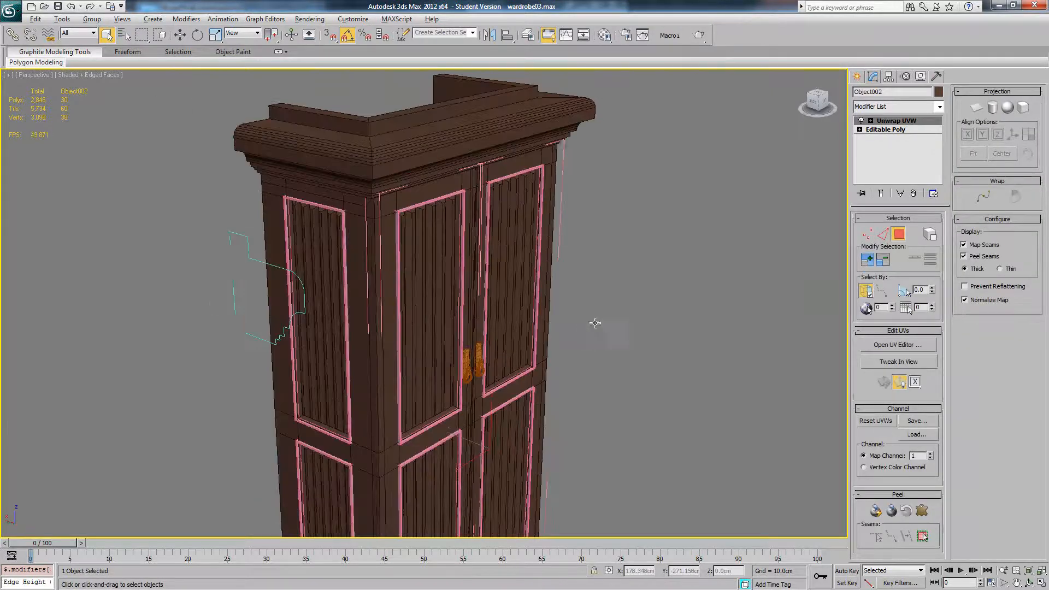
pyautogui.moveTo(595, 323); pyautogui.dragTo(418, 330)
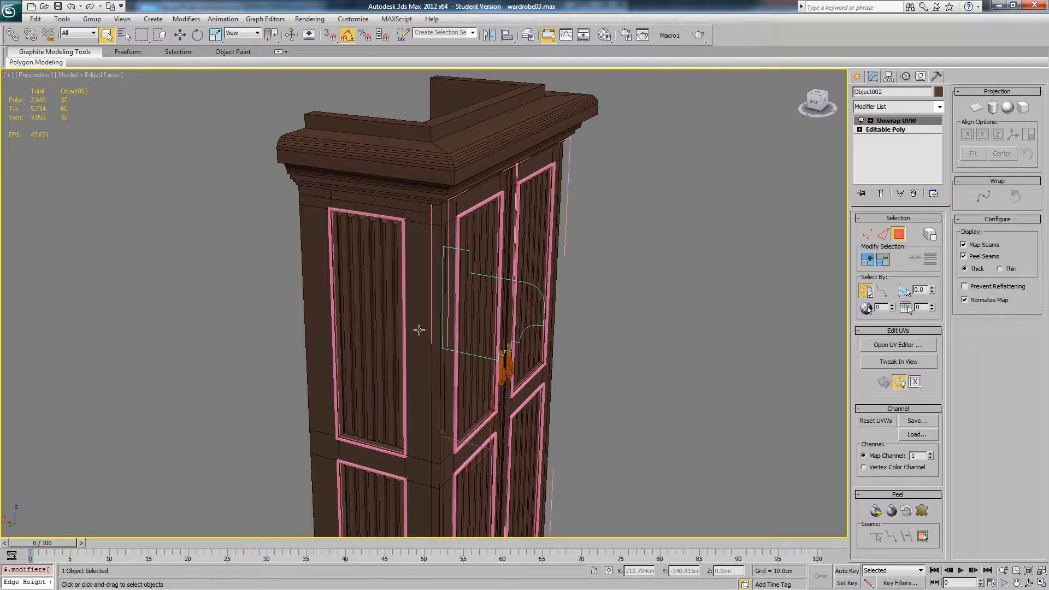